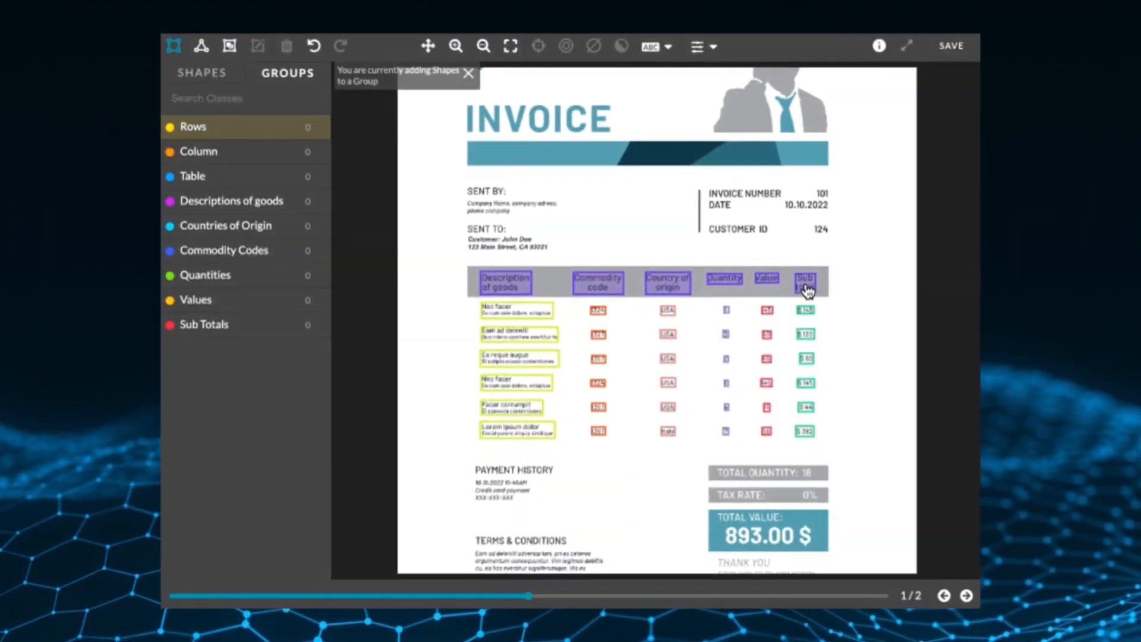
- Add the six header cells, Description of goods through Sub total, to the new row group Rows 7
{"action": "left_click", "coordinate": [193, 126]}
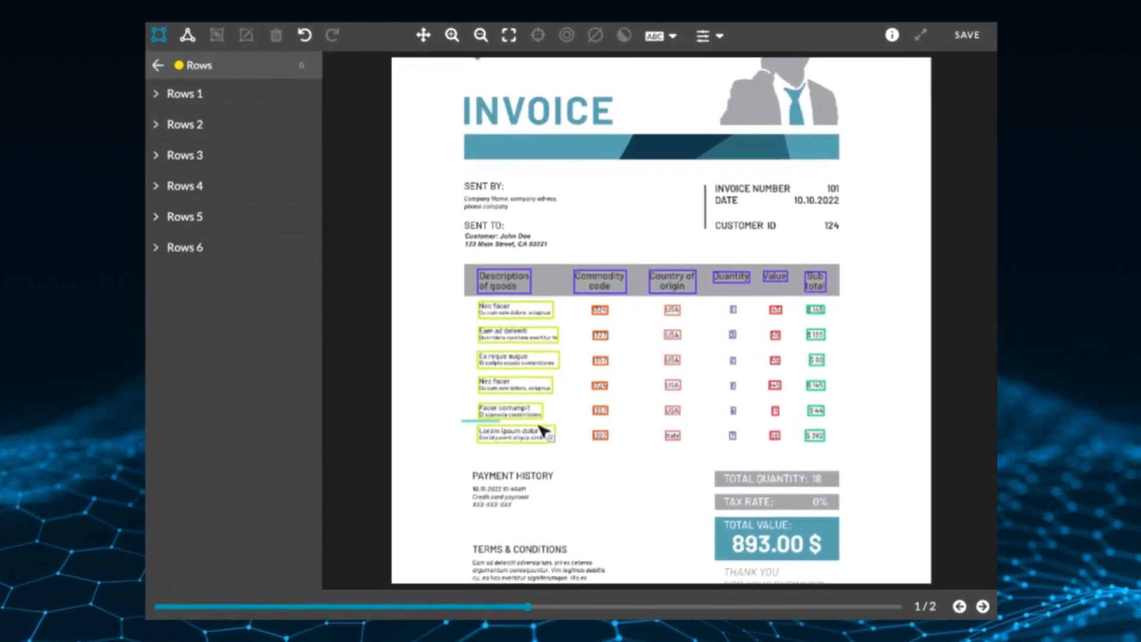
{"action": "left_click", "coordinate": [982, 606]}
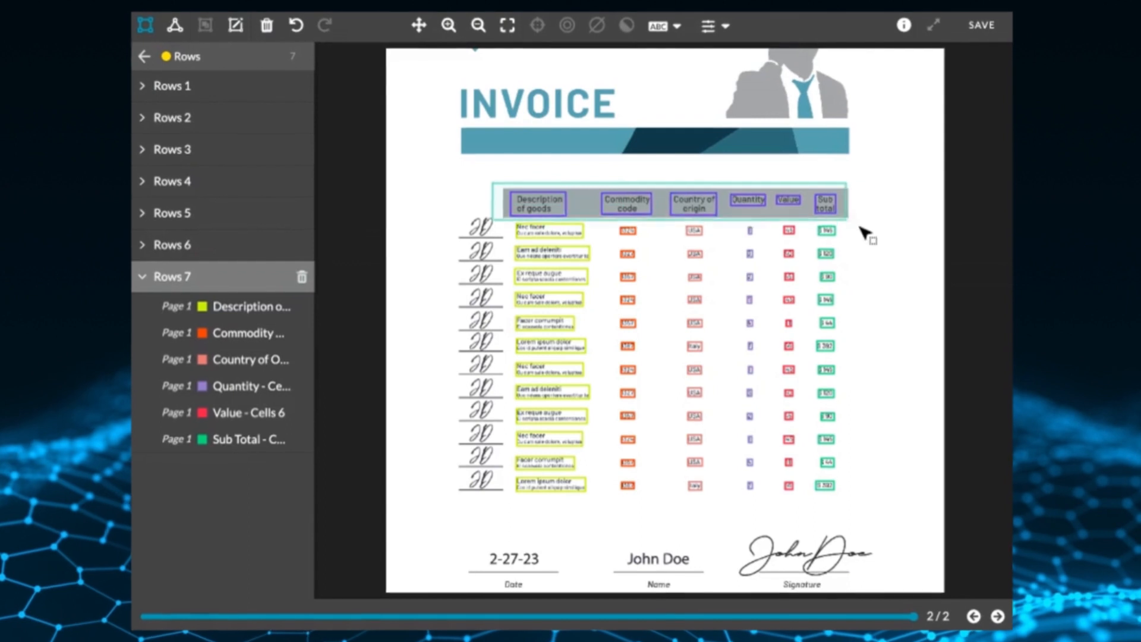